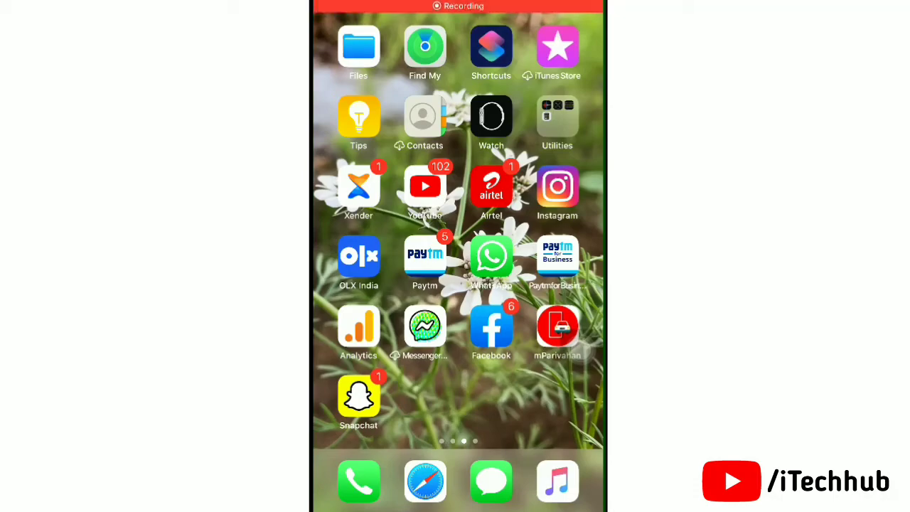
- Swipe across the home screen and launch Snapchat into its camera view
scroll(left, 3)
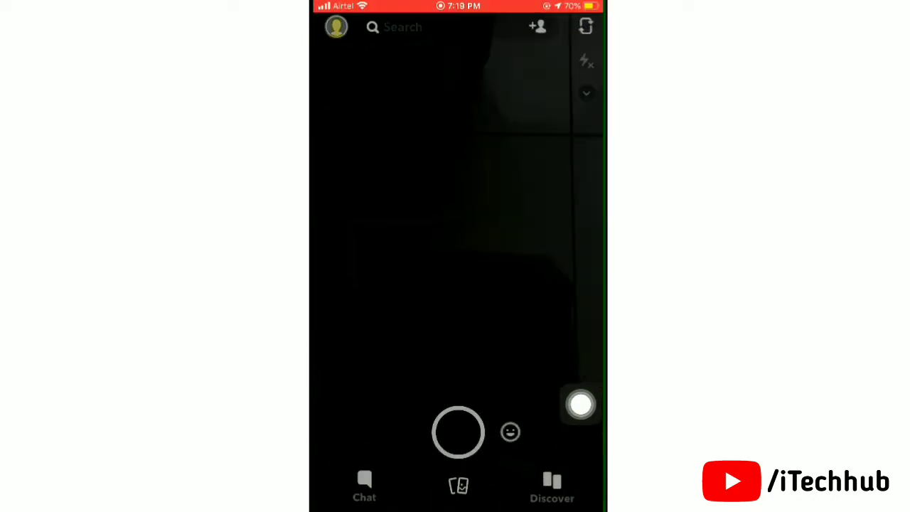
- Go to your own profile page showing the Snapcode, Stories and Friends sections
click(335, 27)
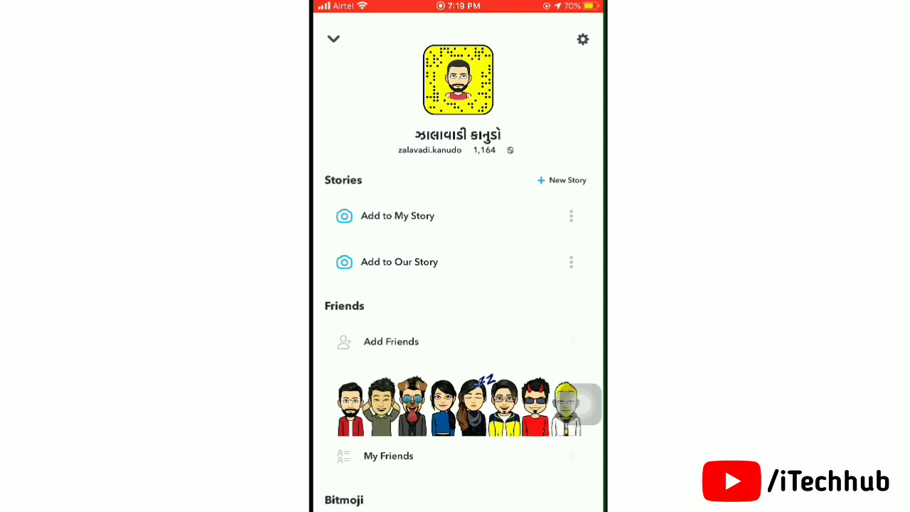
scroll(up, 3)
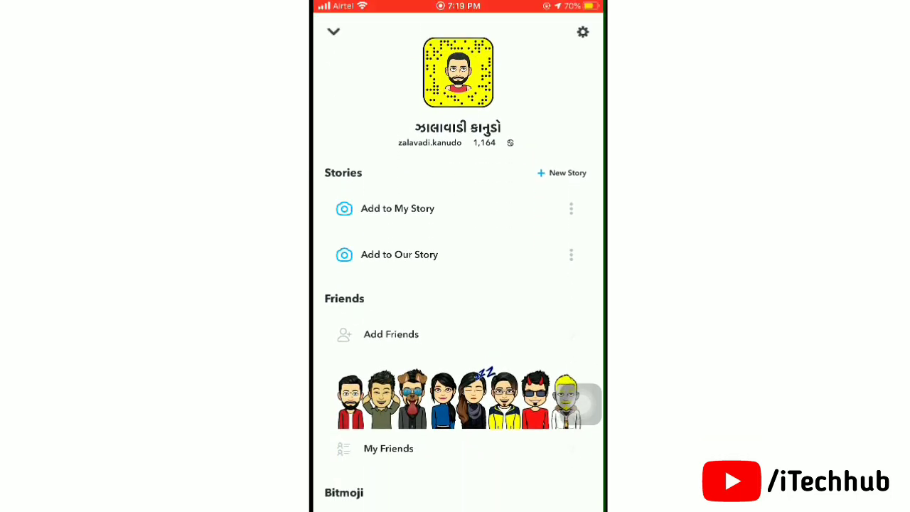
- From account settings, reach the My Location page with Ghost Mode shown as on
click(583, 31)
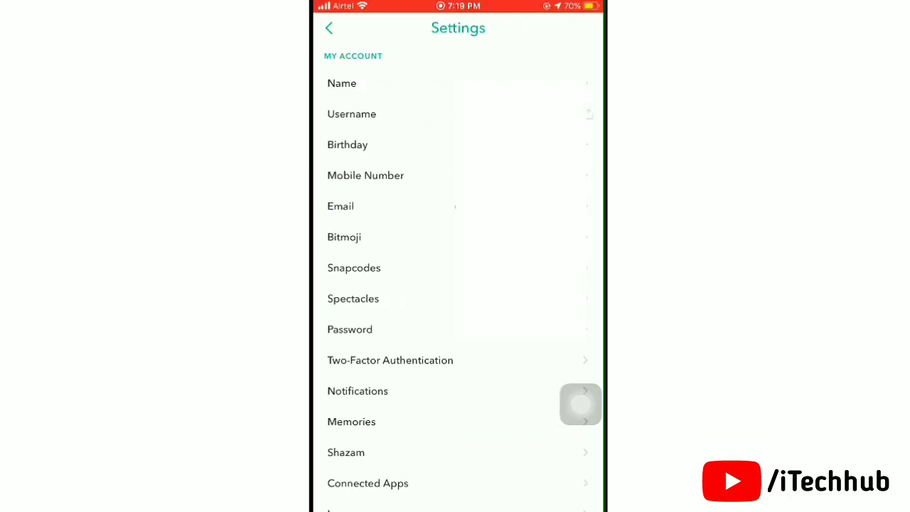
scroll(down, 3)
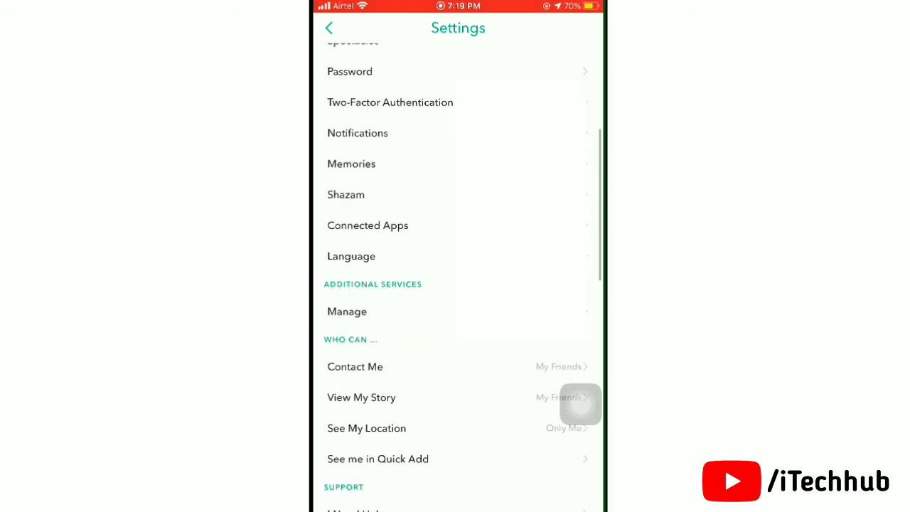
scroll(down, 3)
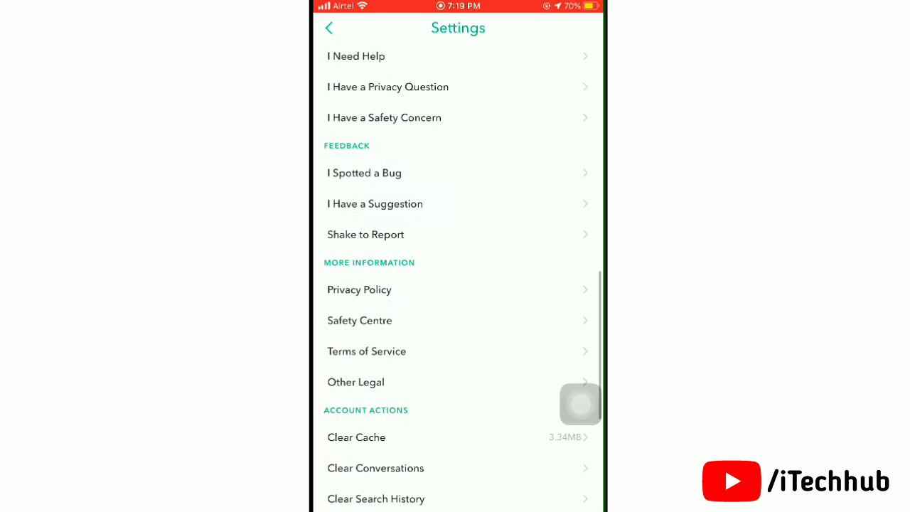
scroll(down, 3)
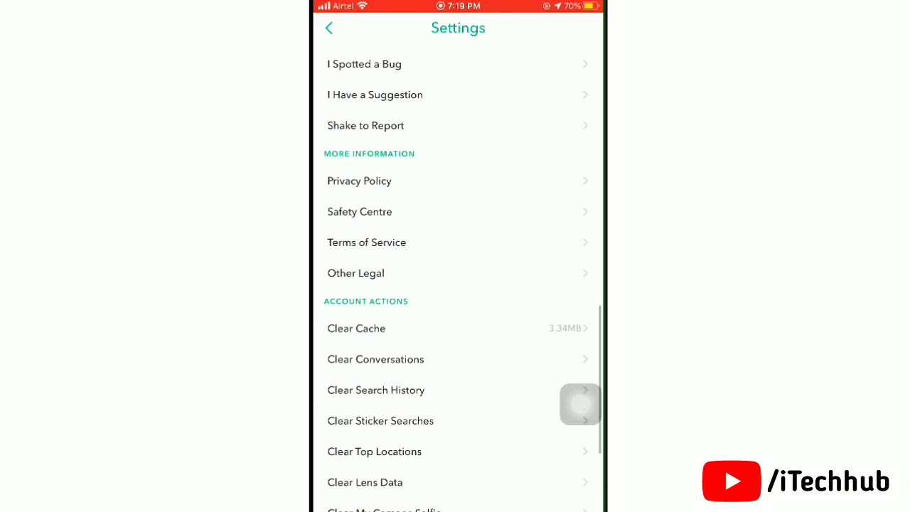
scroll(up, 3)
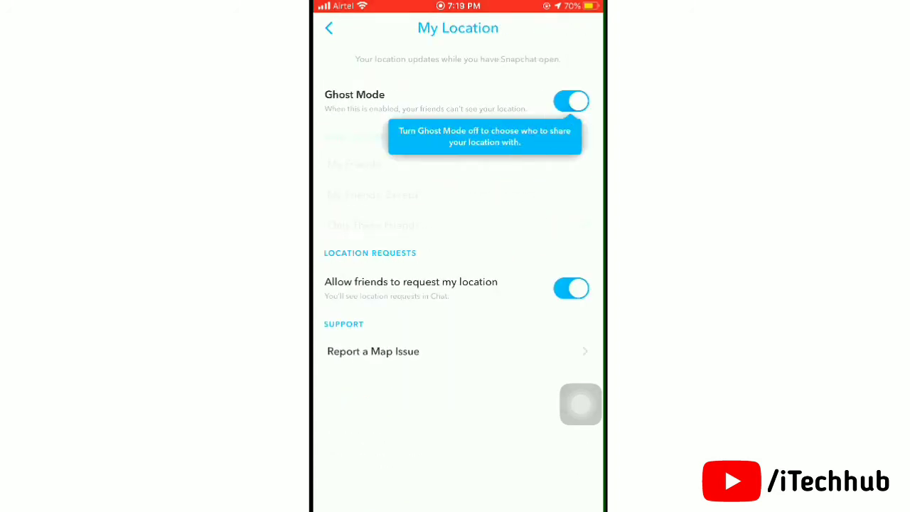
- Turn Ghost Mode off and share your location with My Friends
click(572, 101)
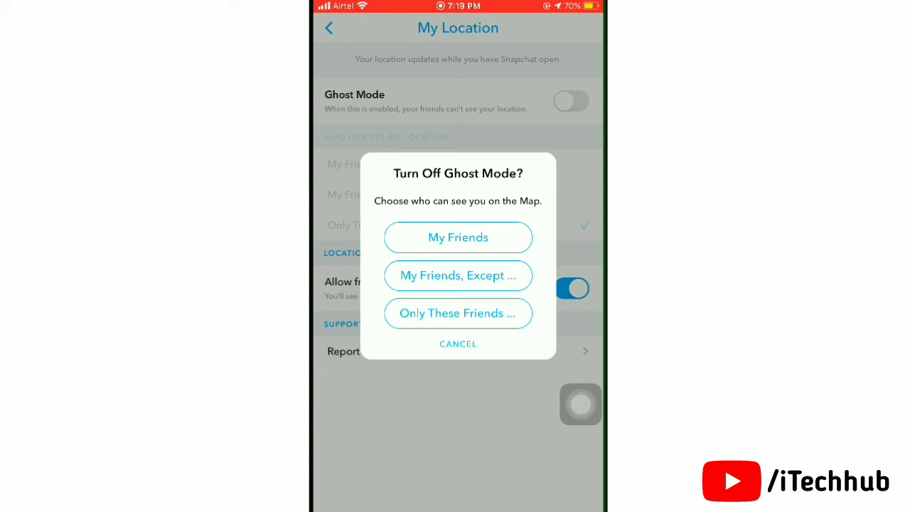
click(458, 236)
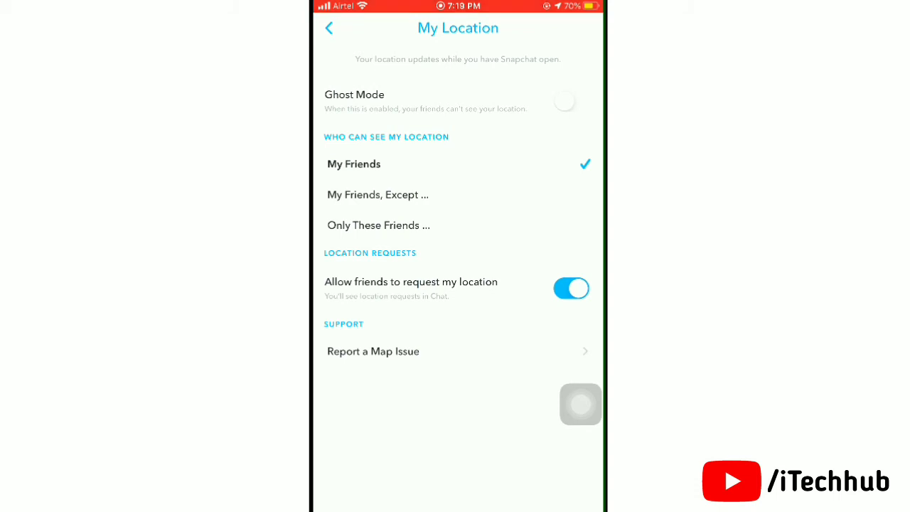
- Re-enable Ghost Mode, cancelling the first duration prompt and then choosing 24 hours
click(572, 101)
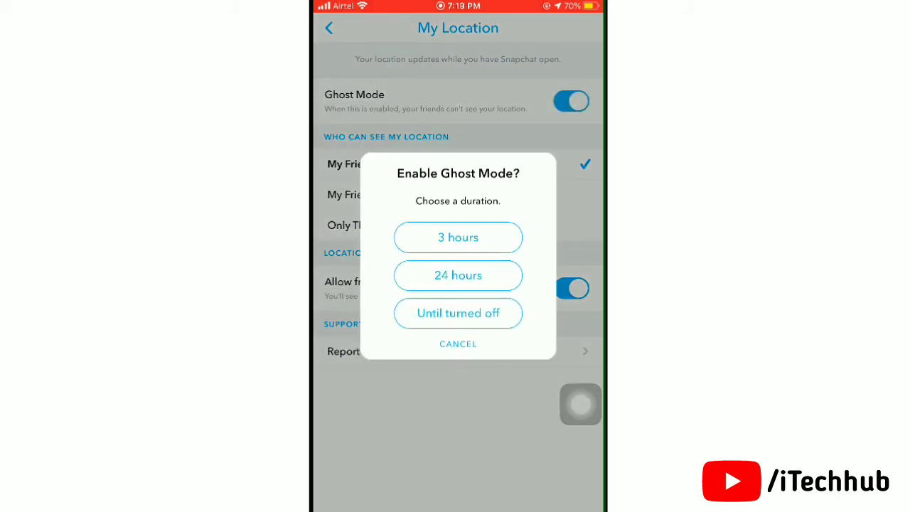
click(458, 343)
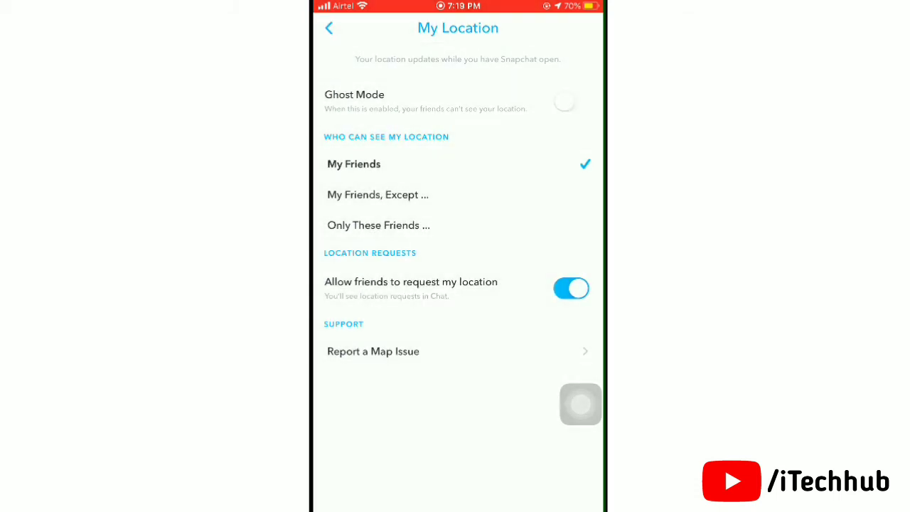
click(563, 102)
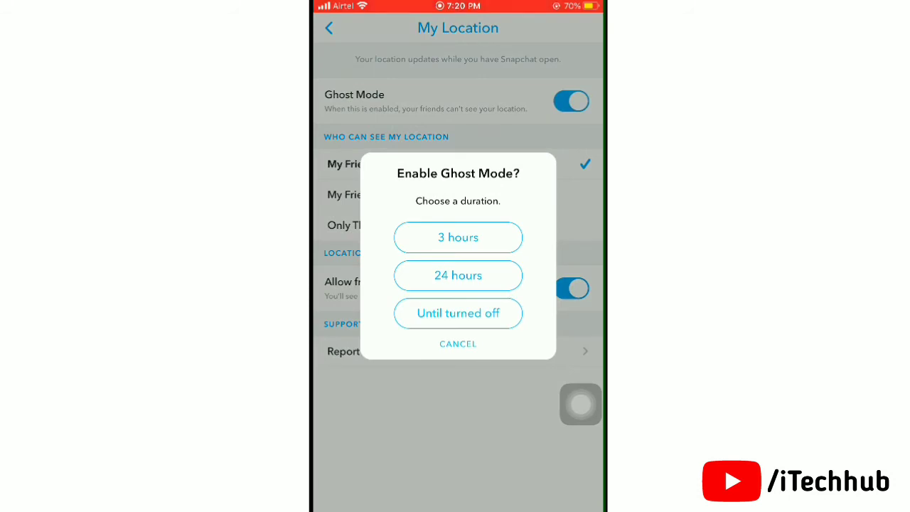
click(458, 276)
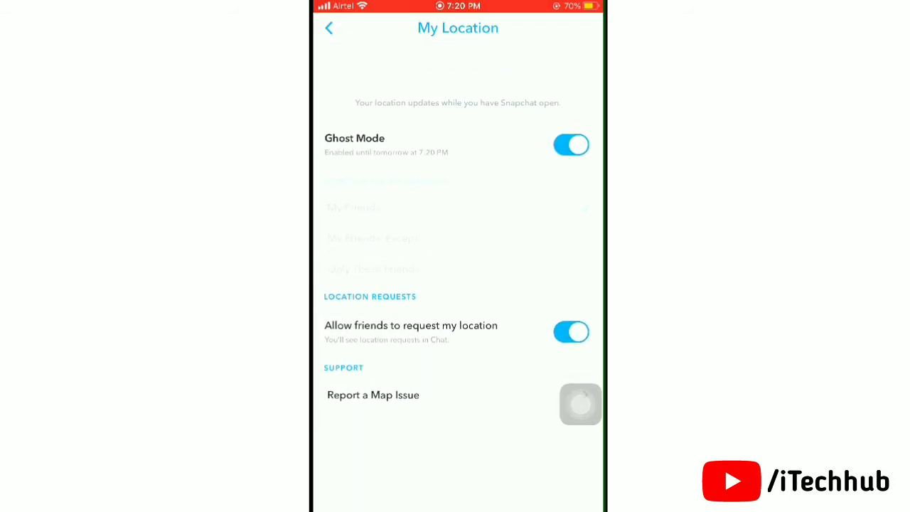
- Leave My Location settings and return to the profile page
scroll(down, 3)
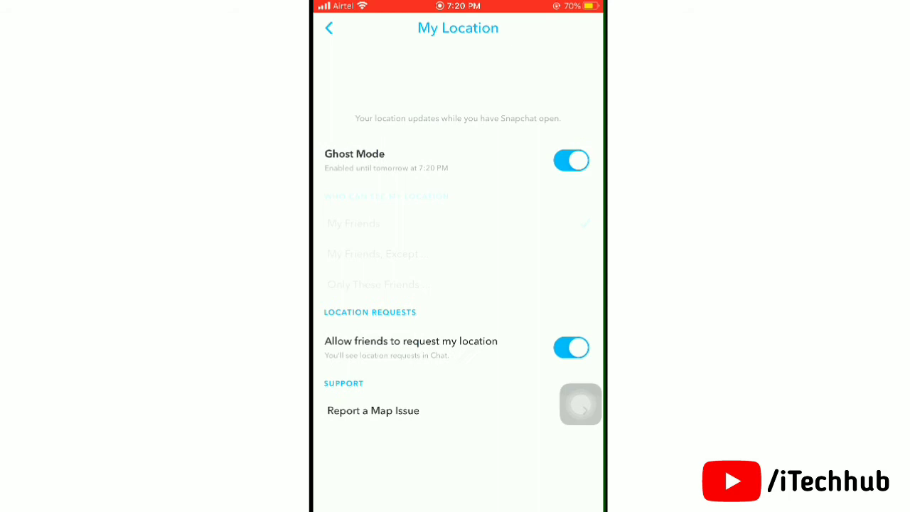
scroll(up, 3)
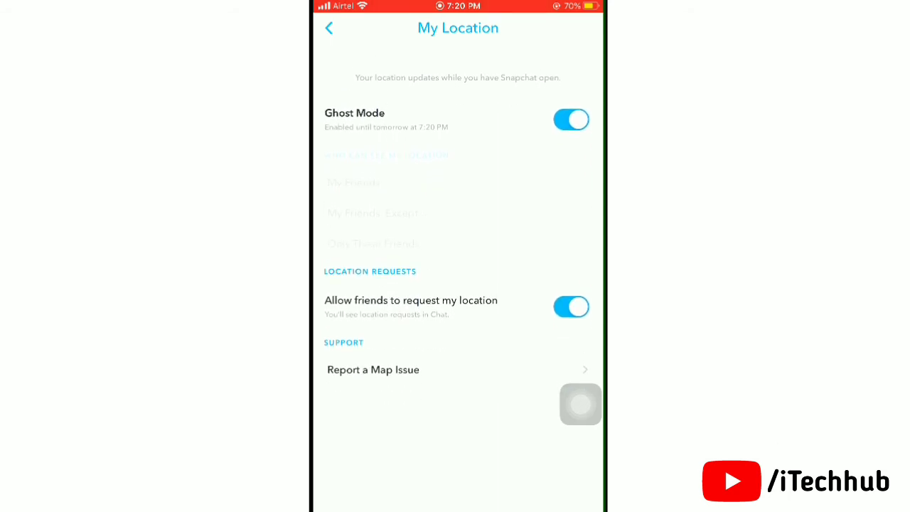
click(329, 28)
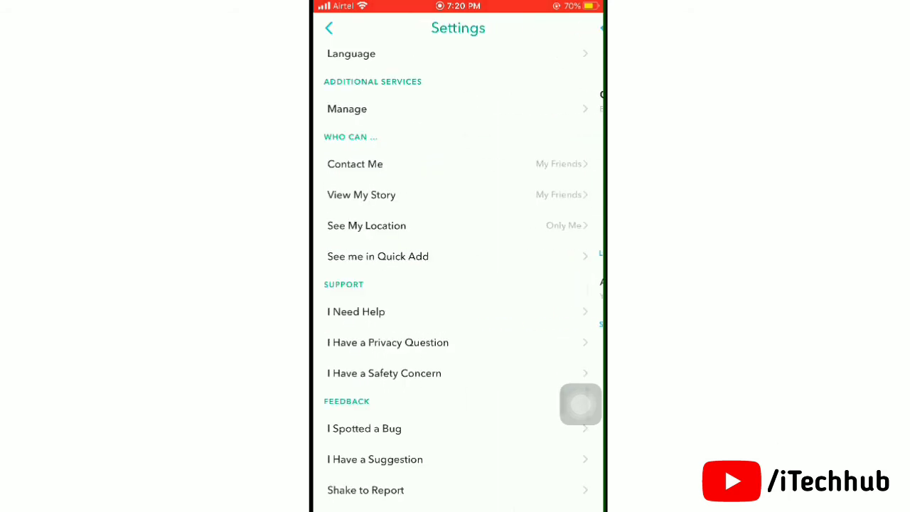
click(329, 29)
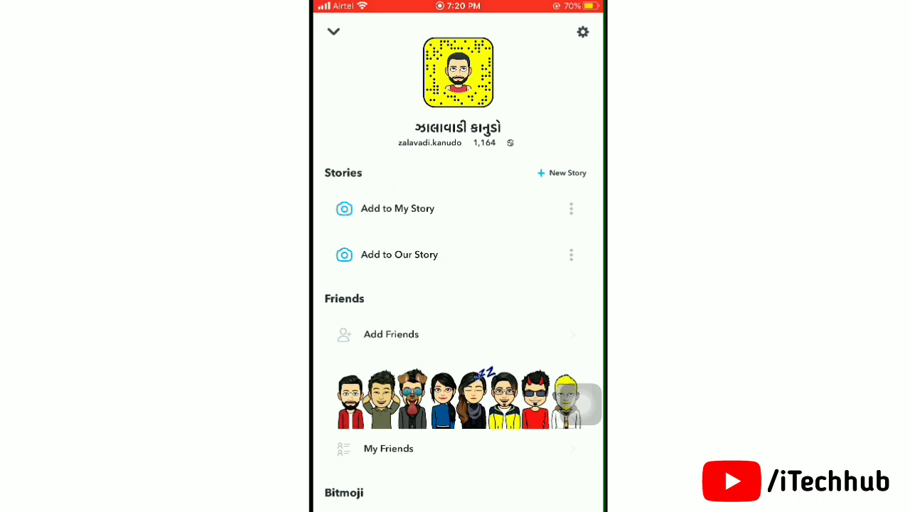
scroll(up, 3)
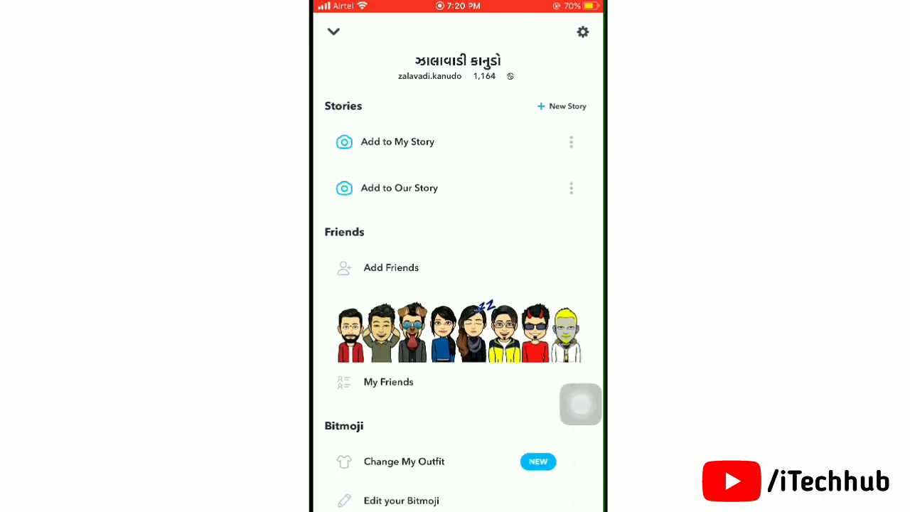